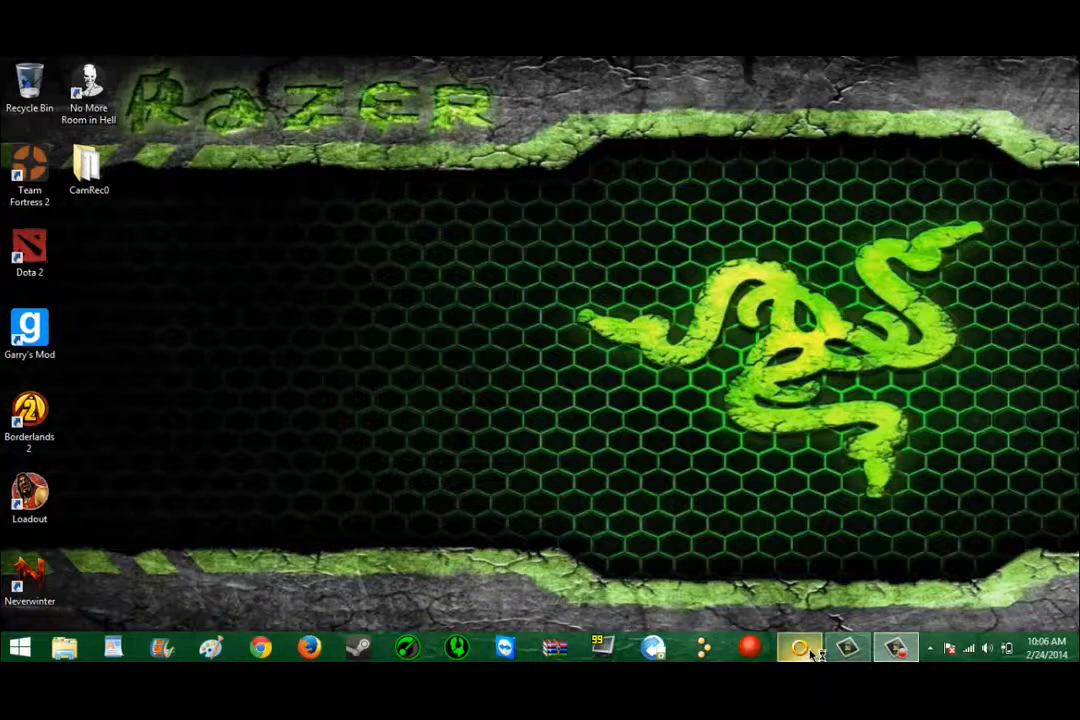
End the SONIC (32 bit) task in Task Manager to close the game.
left_click(802, 650)
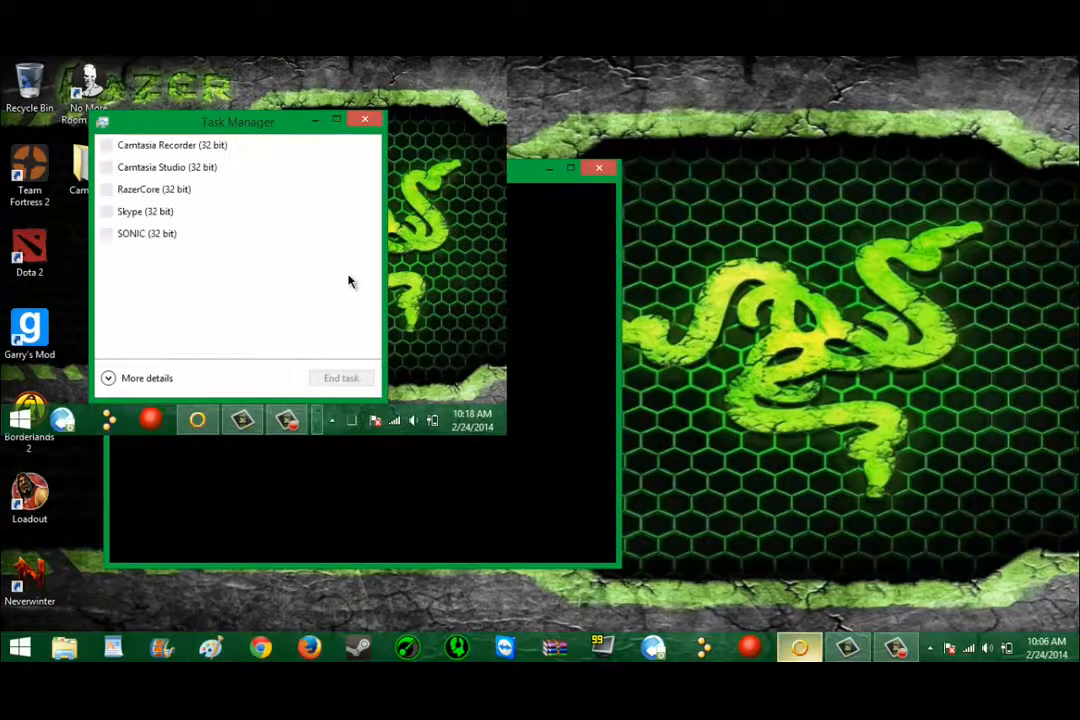
left_click(147, 233)
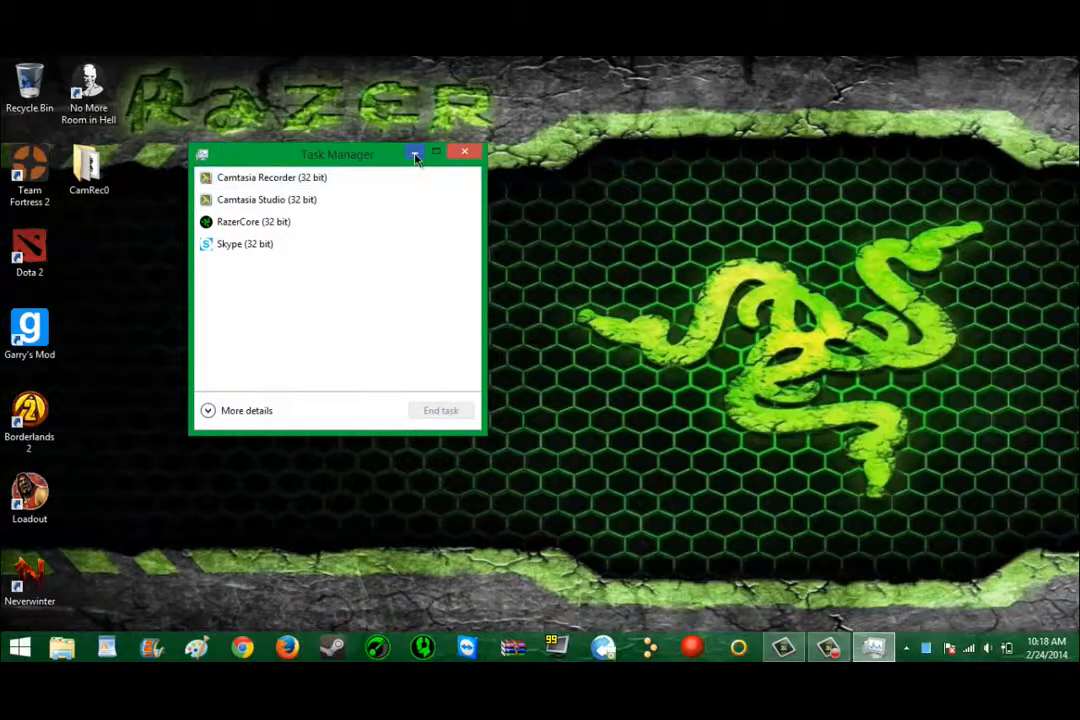
left_click(464, 151)
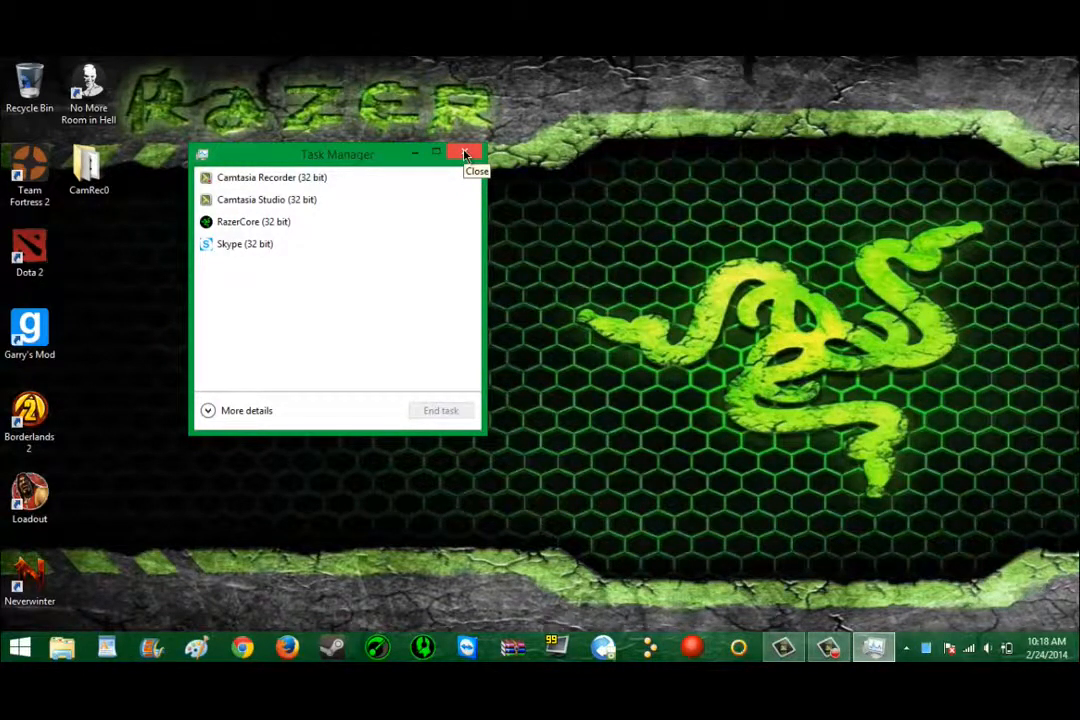
Close Task Manager and open the Camtasia Recorder panel from the system tray.
left_click(464, 154)
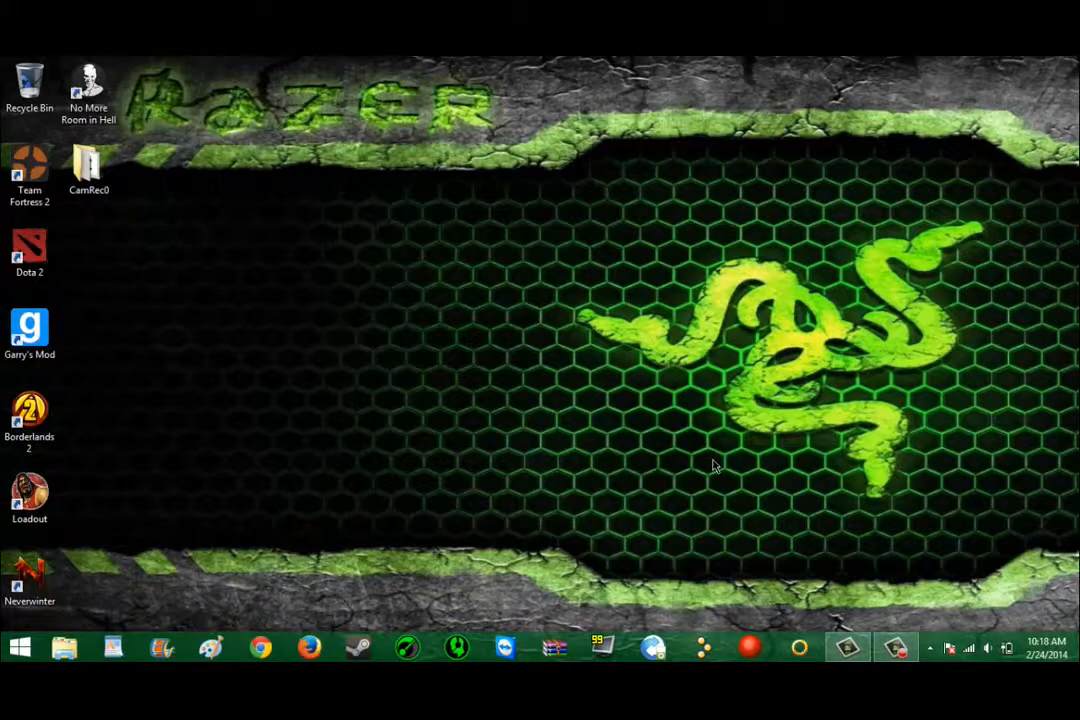
left_click(896, 649)
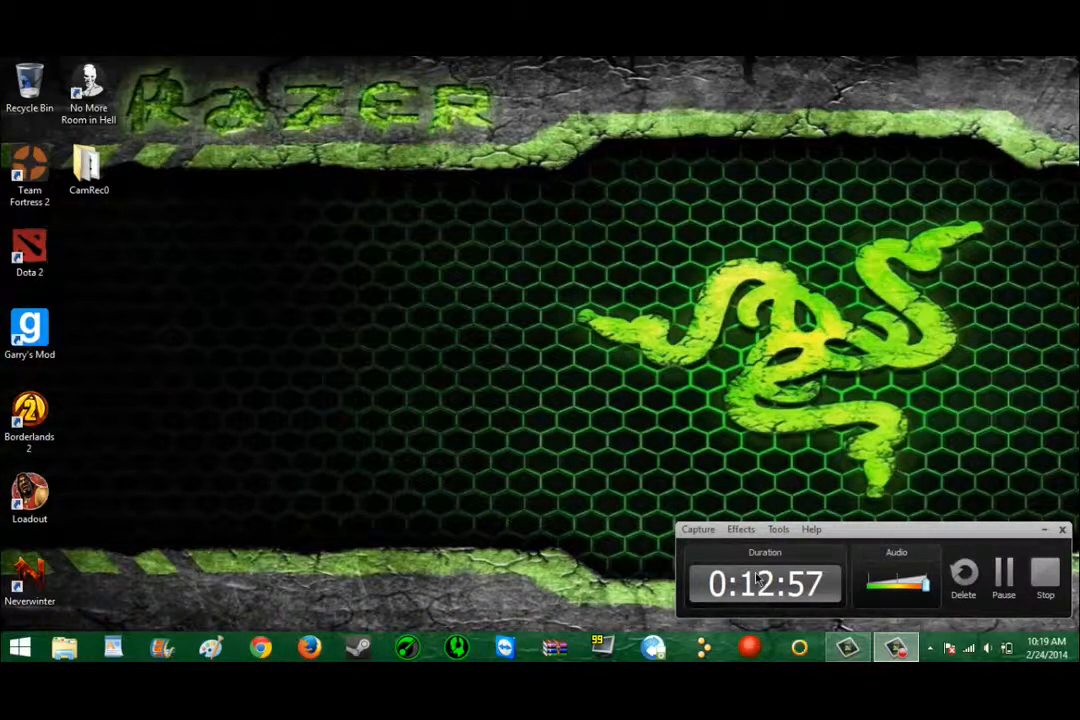
mouse_move(717, 558)
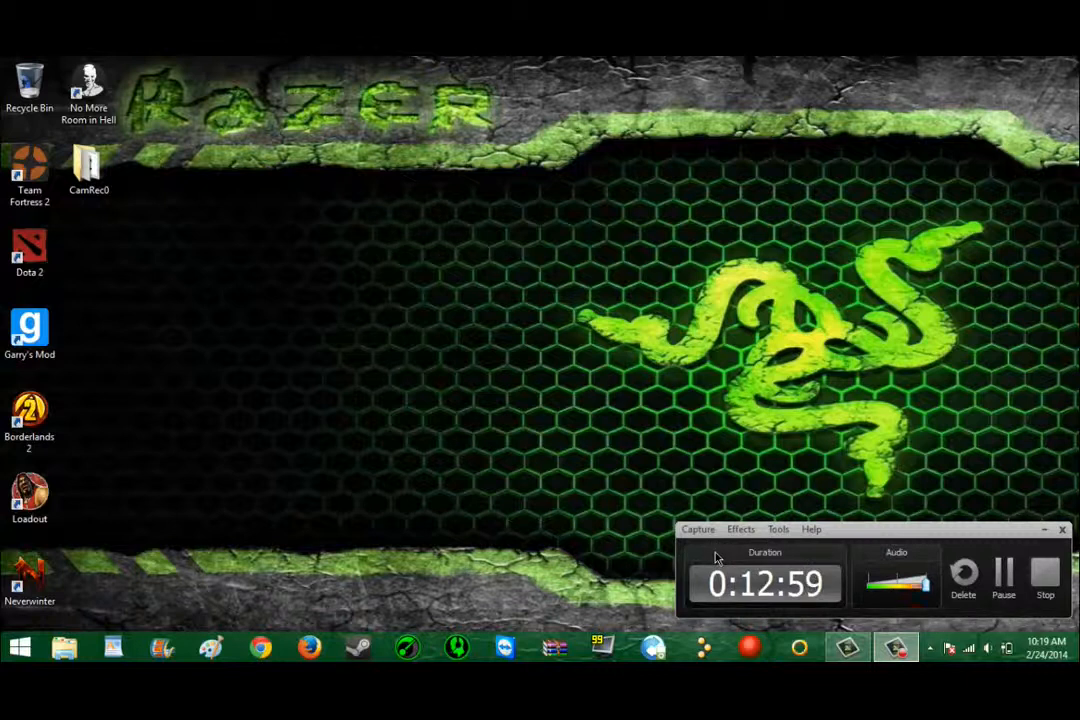